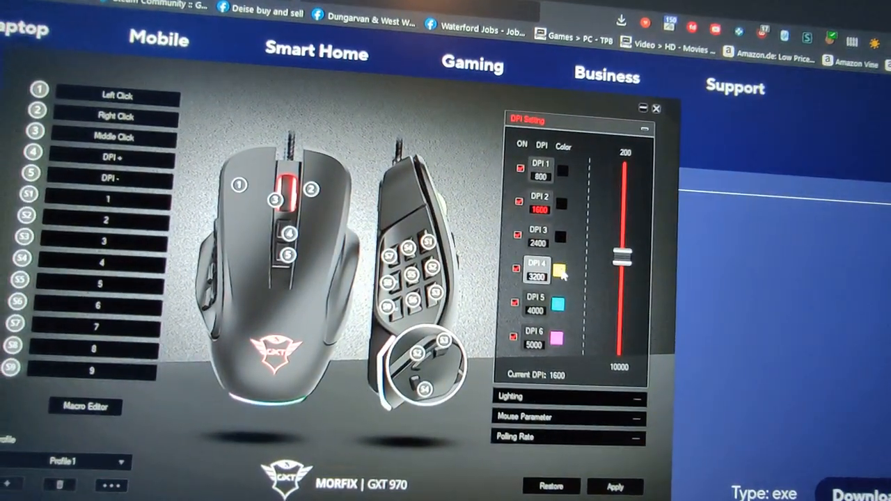
Pick black for the DPI 4 and DPI 5 indicators, then open DPI 6's magenta colour.
left_click(550, 270)
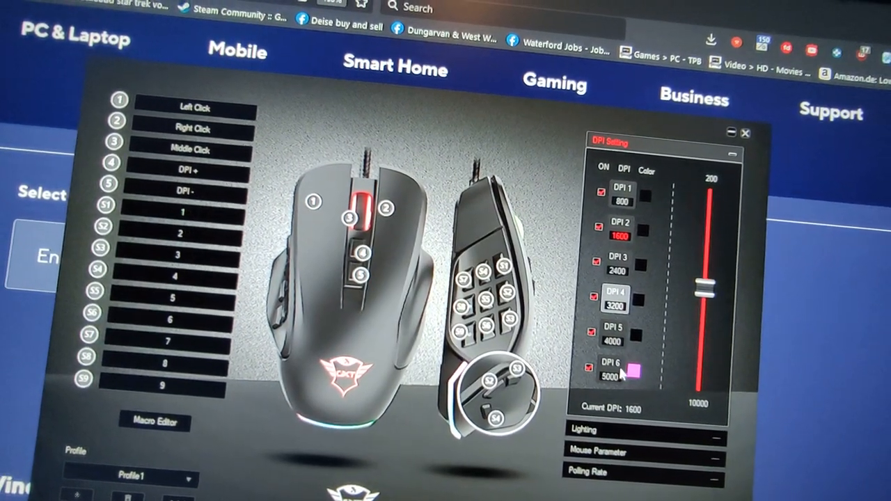
left_click(630, 369)
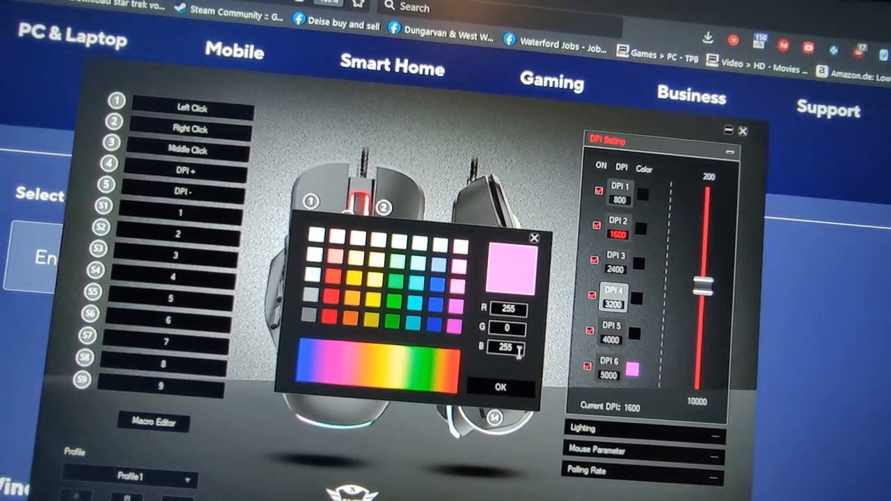